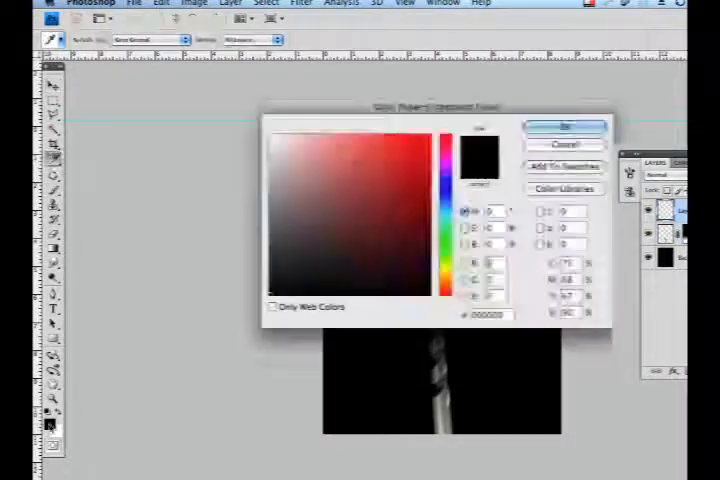
Step: Paint blue smoke strokes, then fill the modified selection's edges with light blue
{"action": "left_click", "coordinate": [567, 127]}
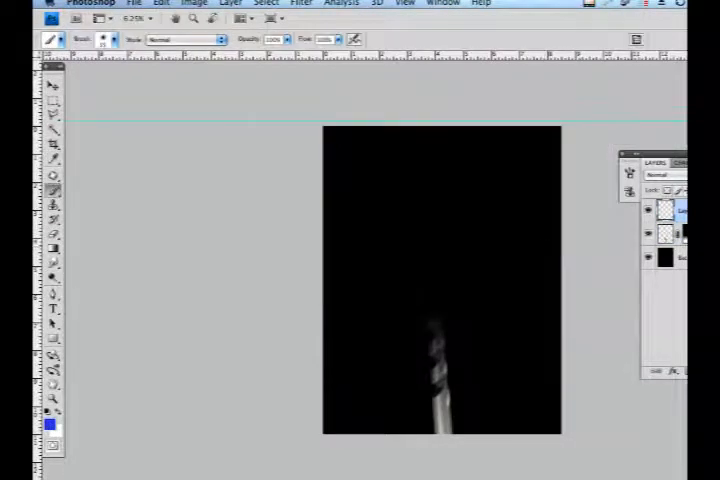
{"action": "left_click", "coordinate": [66, 39]}
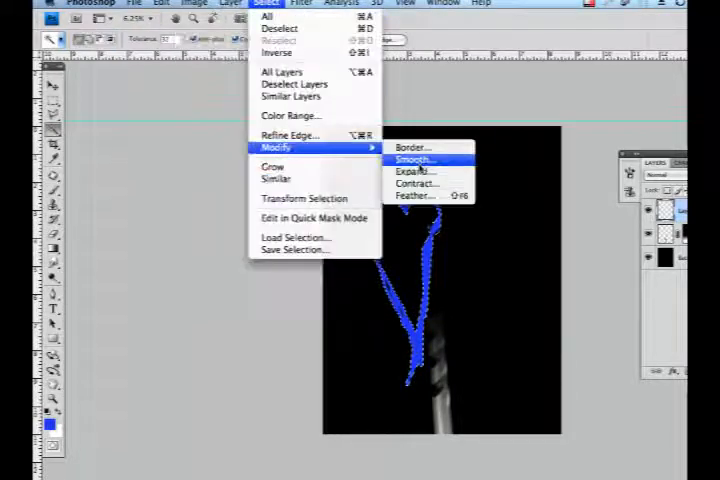
{"action": "left_click", "coordinate": [416, 183]}
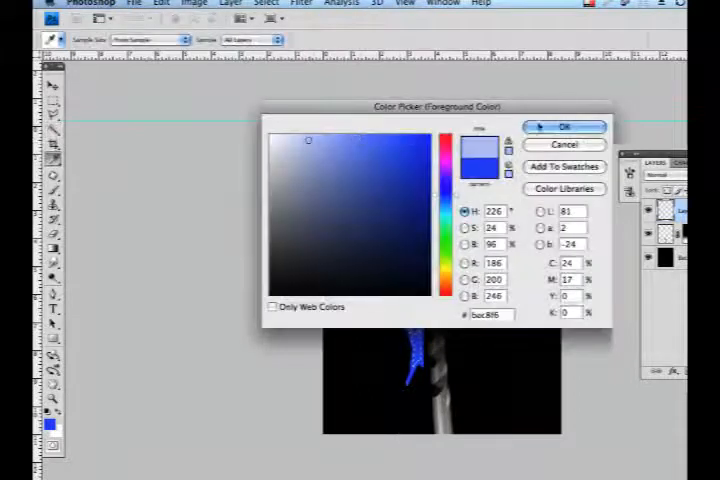
{"action": "left_click", "coordinate": [563, 127]}
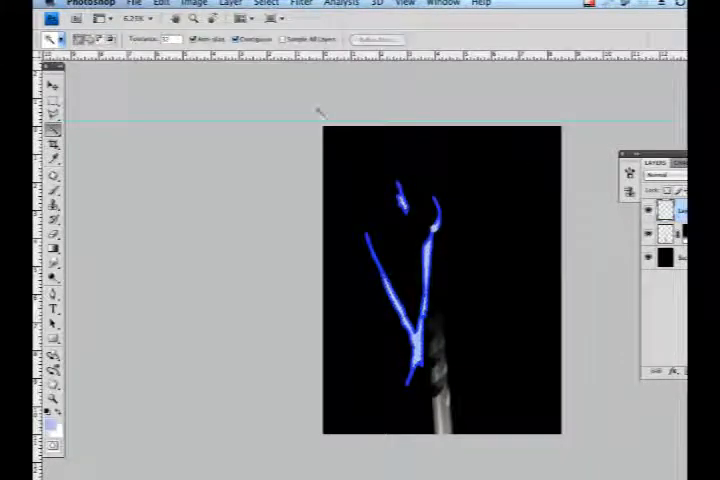
Step: Apply a Wave distortion to the blue wisps and fade the wave effect
{"action": "left_click", "coordinate": [301, 4]}
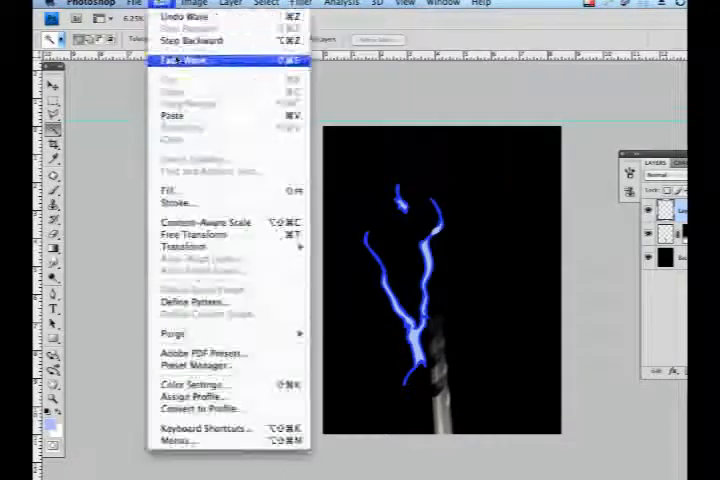
{"action": "left_click", "coordinate": [184, 61]}
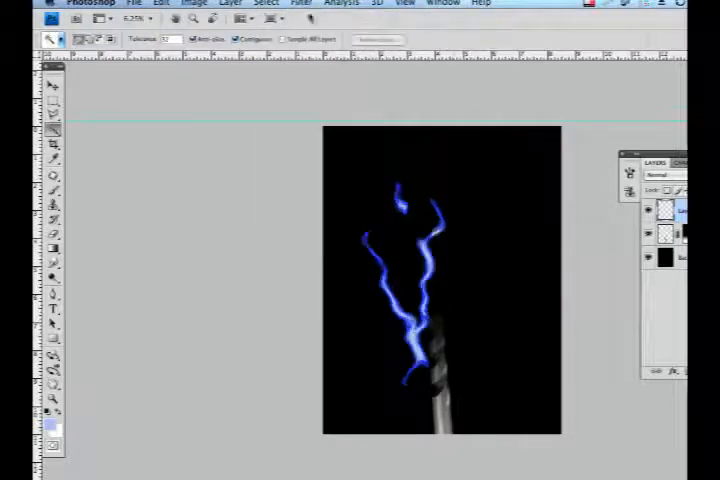
{"action": "left_click", "coordinate": [163, 3]}
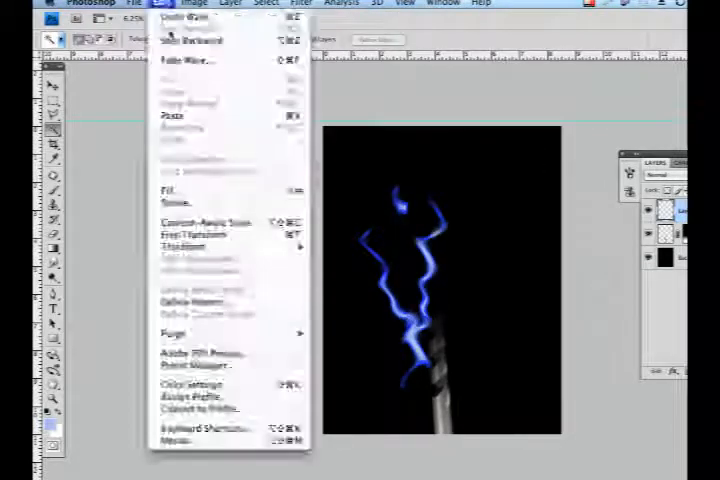
{"action": "left_click", "coordinate": [185, 59]}
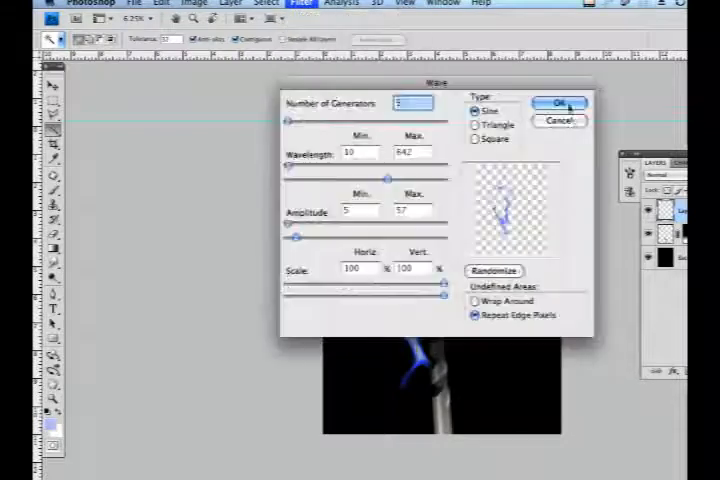
{"action": "left_click", "coordinate": [559, 103]}
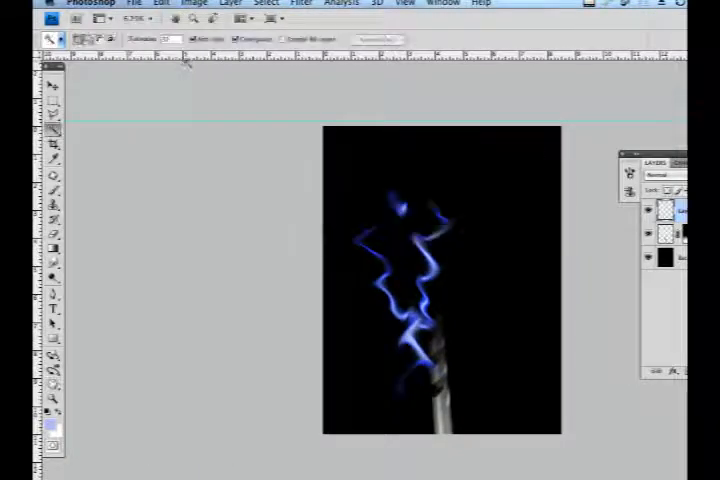
Step: Streak the blue wisps with a long-distance Motion Blur
{"action": "left_click", "coordinate": [160, 3]}
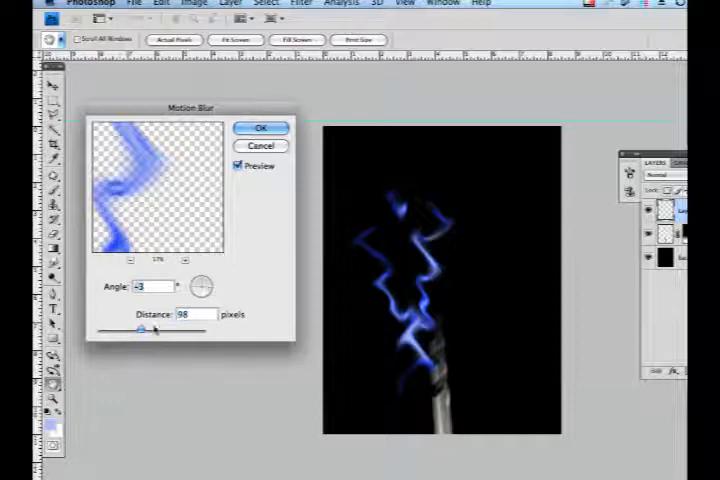
{"action": "left_click_drag", "start_coordinate": [150, 328], "coordinate": [170, 328]}
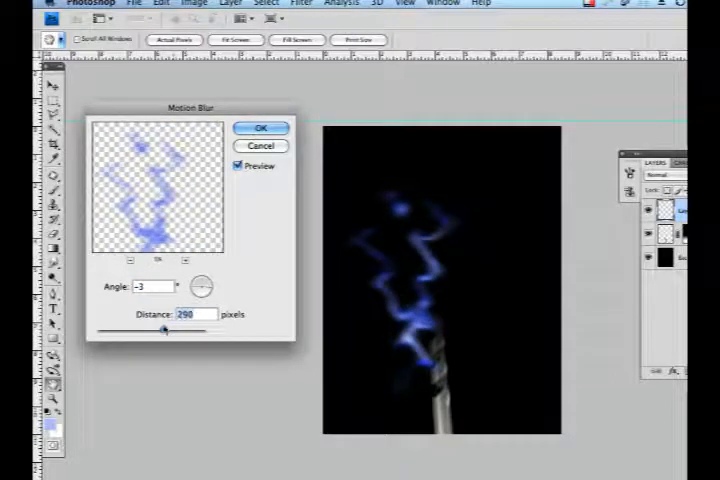
{"action": "left_click", "coordinate": [301, 3]}
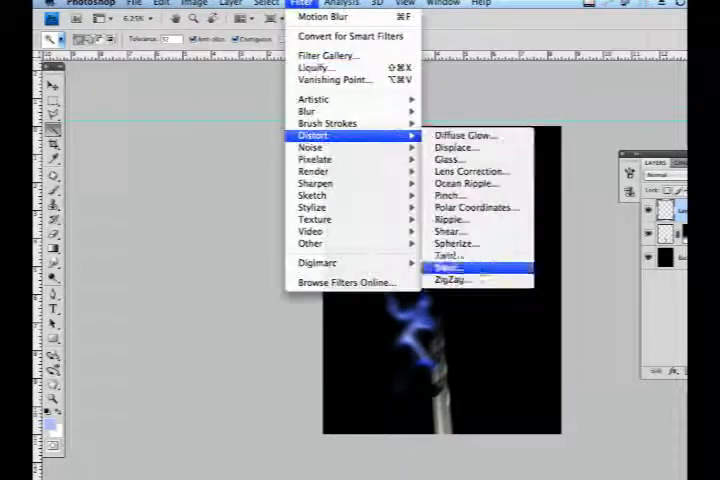
Step: Paint an orange stroke on a new layer with pale peach edges, then Motion Blur it
{"action": "left_click", "coordinate": [455, 268]}
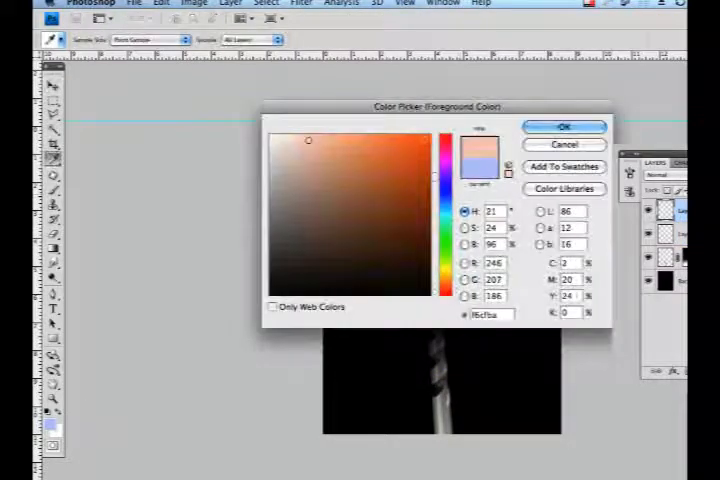
{"action": "left_click", "coordinate": [564, 127]}
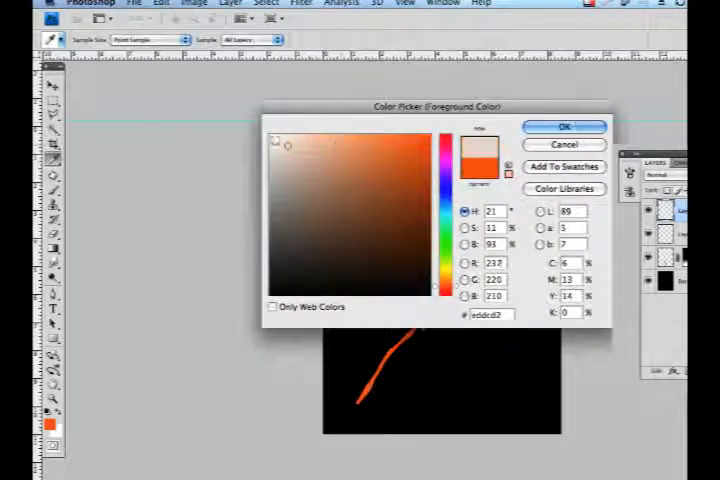
{"action": "left_click", "coordinate": [562, 126]}
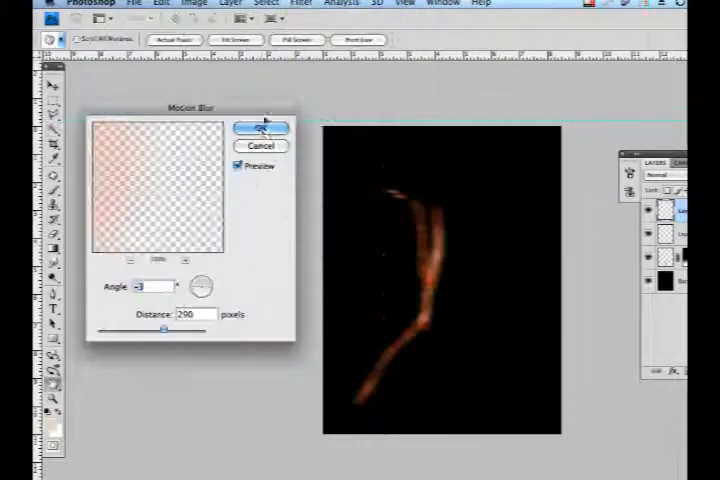
Step: Ripple the orange stroke with Wave, then soften it with an angled Motion Blur
{"action": "left_click", "coordinate": [259, 128]}
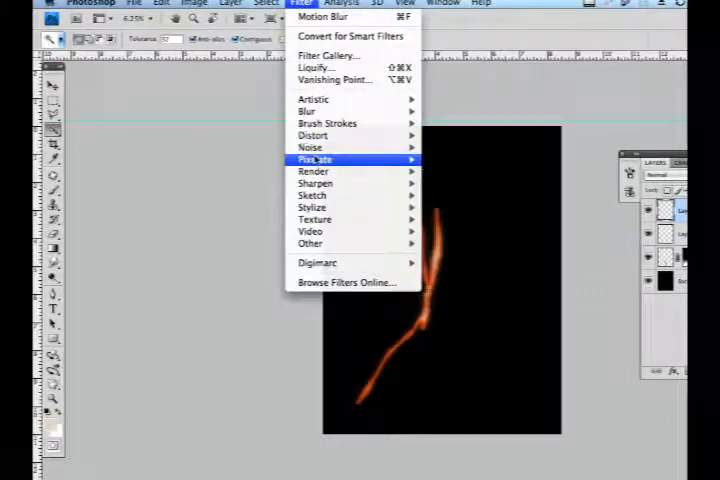
{"action": "left_click", "coordinate": [157, 3]}
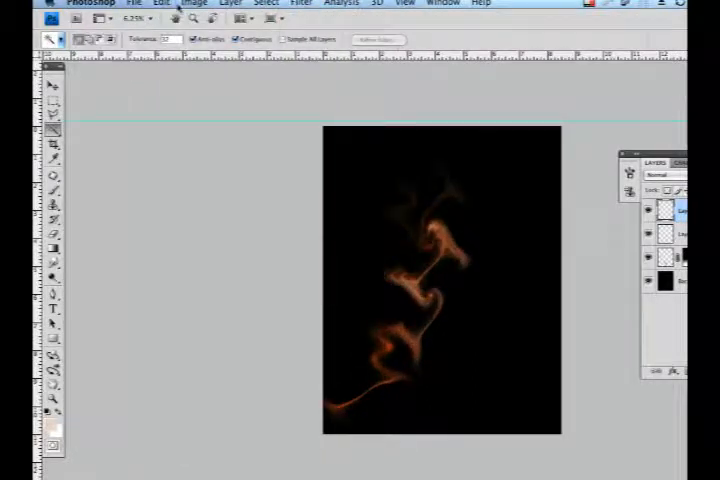
{"action": "left_click", "coordinate": [301, 3]}
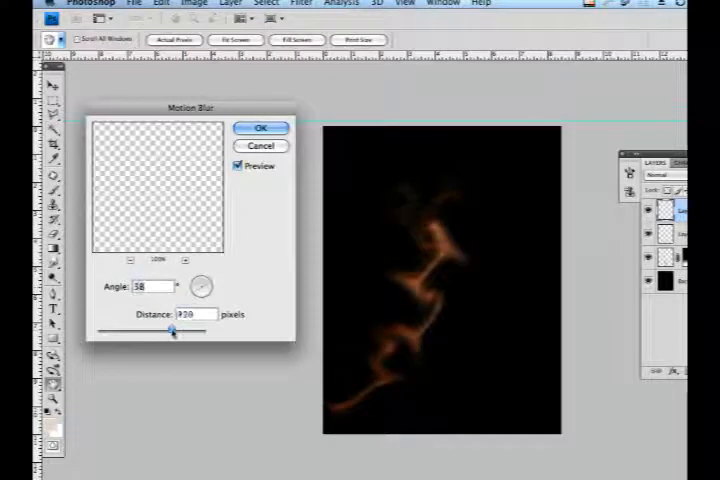
{"action": "left_click", "coordinate": [260, 127]}
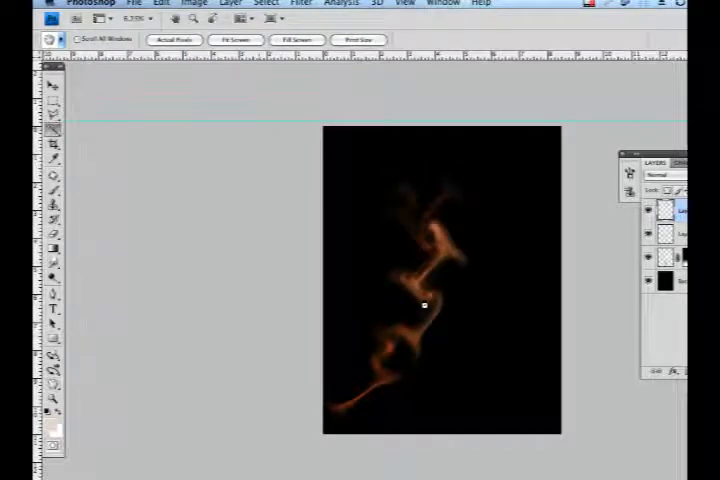
{"action": "left_click", "coordinate": [136, 4]}
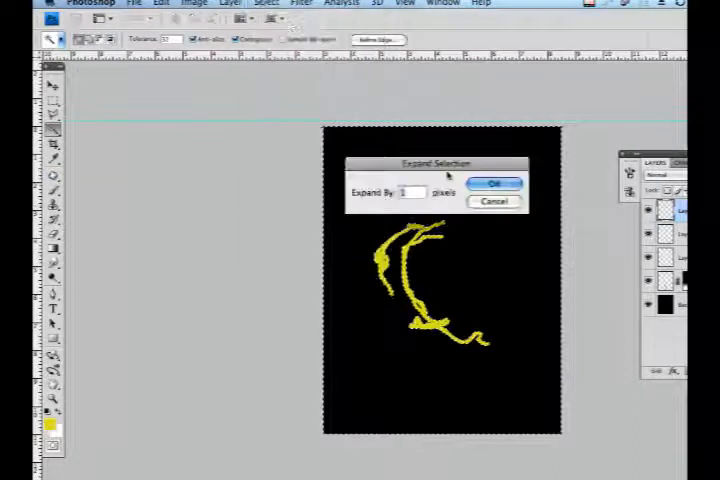
Step: Expand the selection around the yellow strokes and brush pale yellow highlights inside
{"action": "left_click", "coordinate": [494, 184]}
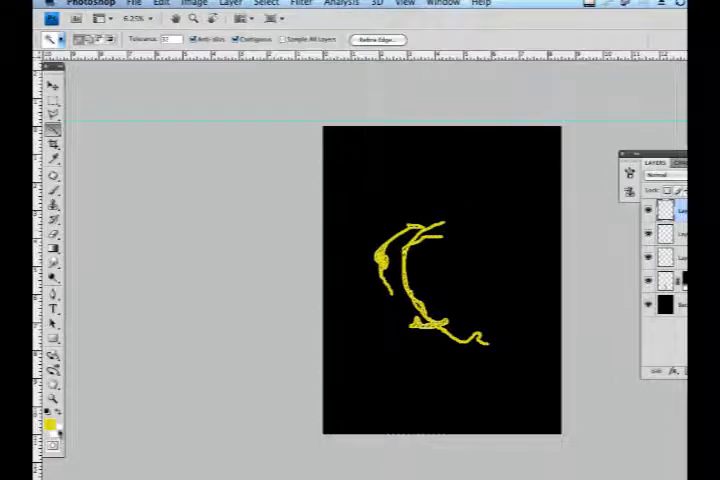
{"action": "left_click", "coordinate": [162, 3]}
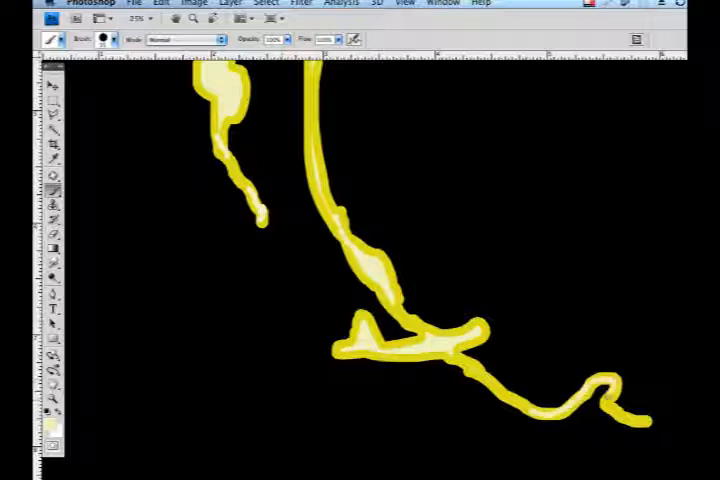
{"action": "left_click", "coordinate": [305, 3]}
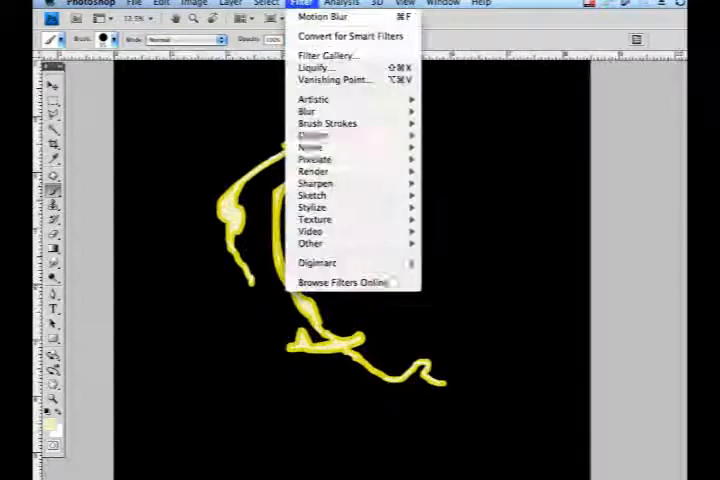
Step: Wave, fade and Motion Blur the yellow strokes, then erase parts at low opacity
{"action": "left_click", "coordinate": [161, 3]}
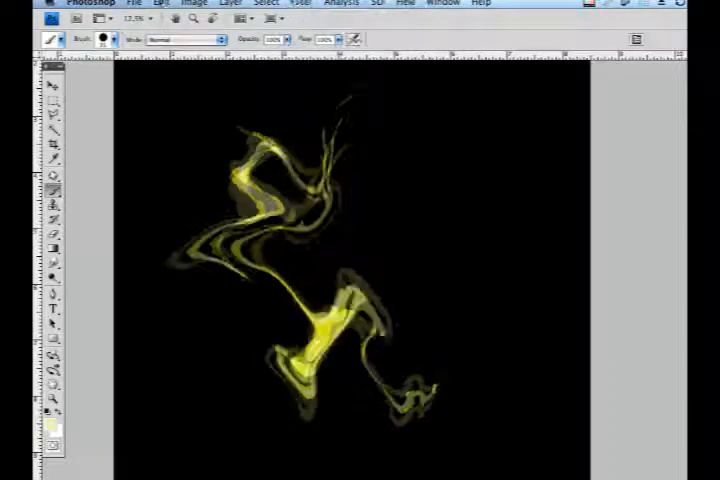
{"action": "left_click", "coordinate": [155, 3]}
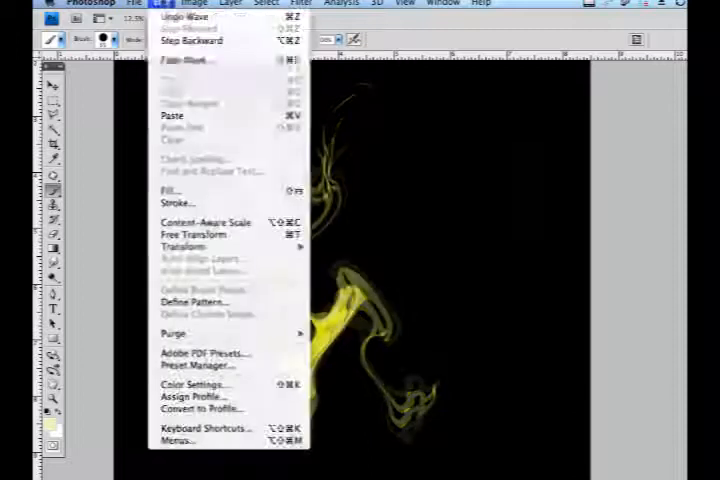
{"action": "mouse_move", "coordinate": [190, 61]}
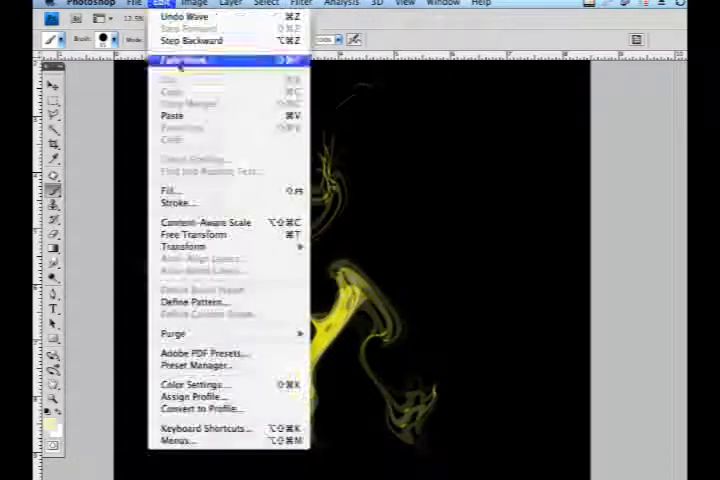
{"action": "mouse_move", "coordinate": [185, 61]}
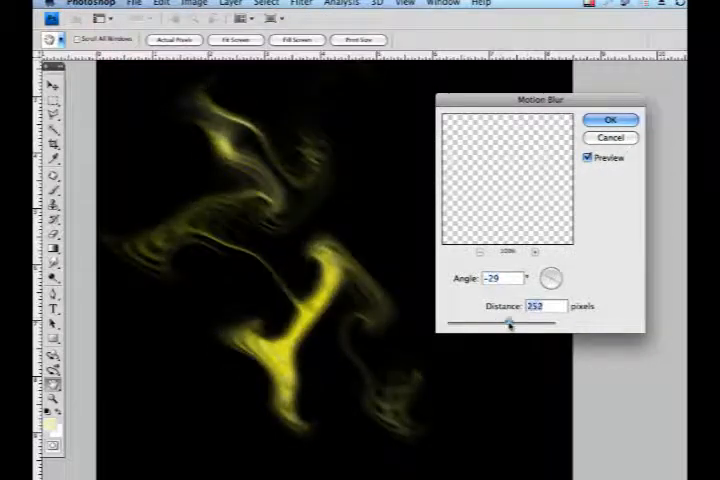
{"action": "left_click", "coordinate": [610, 120]}
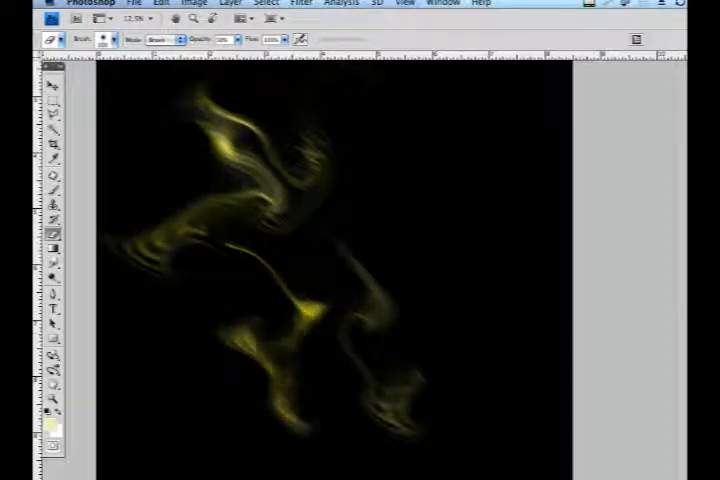
{"action": "left_click", "coordinate": [54, 83]}
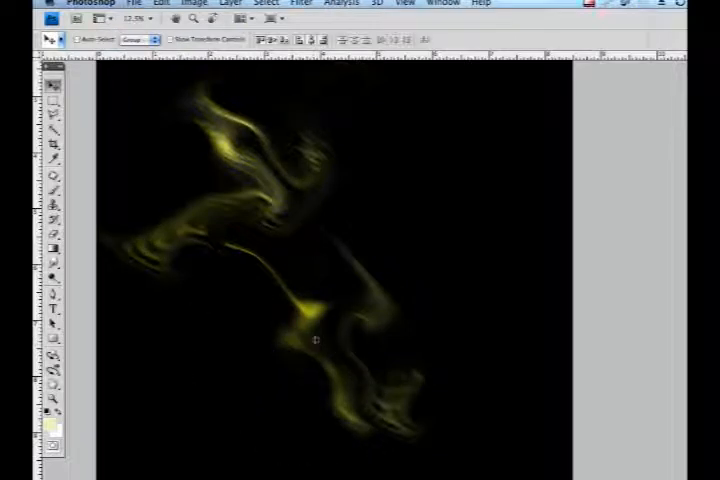